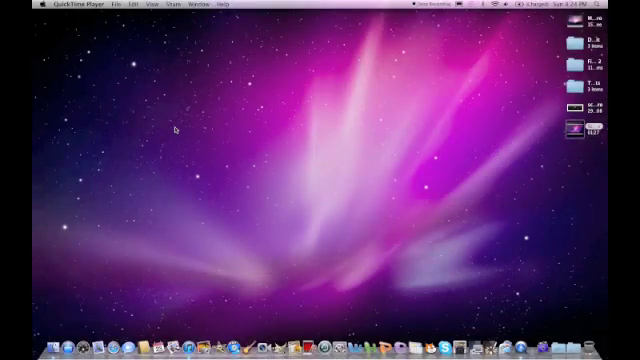
mouse_move(258, 108)
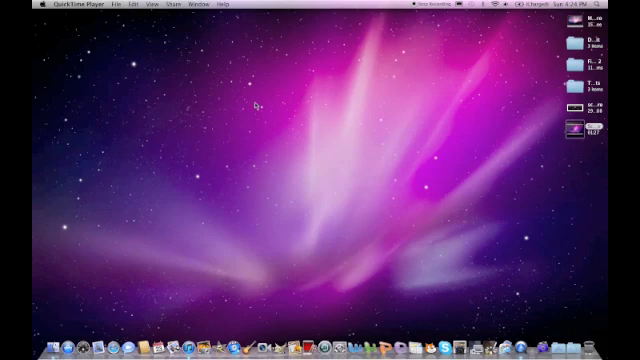
mouse_move(264, 104)
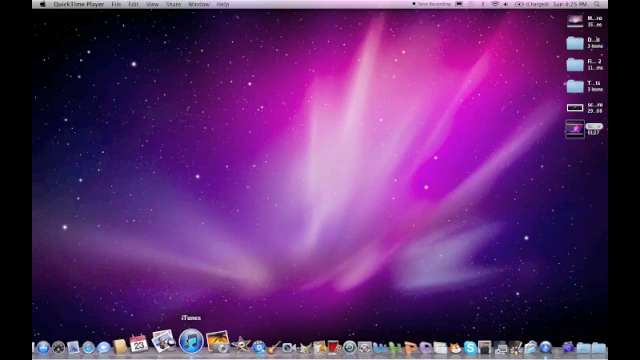
- Launch iTunes from the desktop so the album grid library appears
left_click(188, 340)
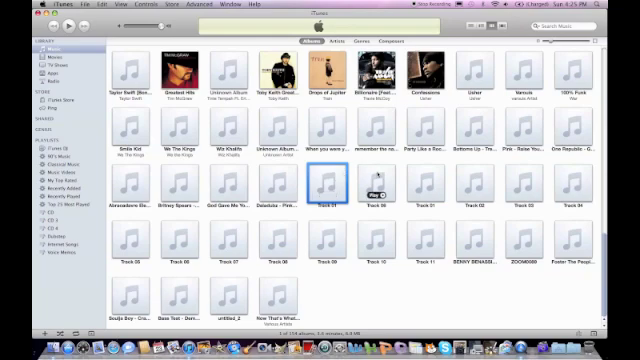
- Set the selected tracks' artist to Daft Punk and mark them as part of a compilation
left_click(376, 184)
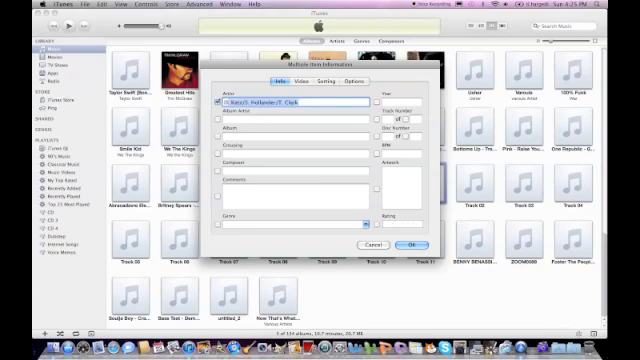
type("Daft Punk")
left_click(294, 138)
type("Discovery")
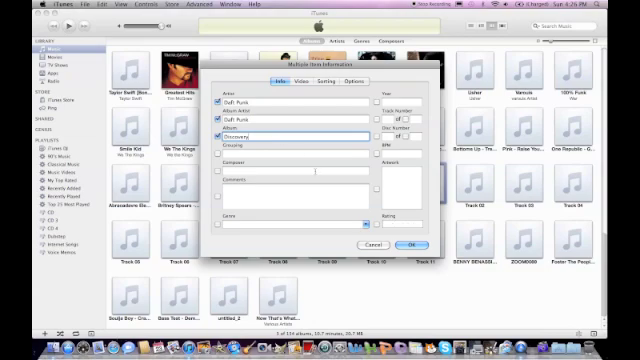
left_click(378, 80)
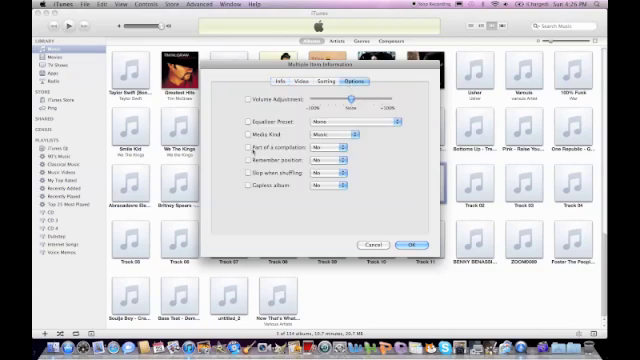
left_click(252, 152)
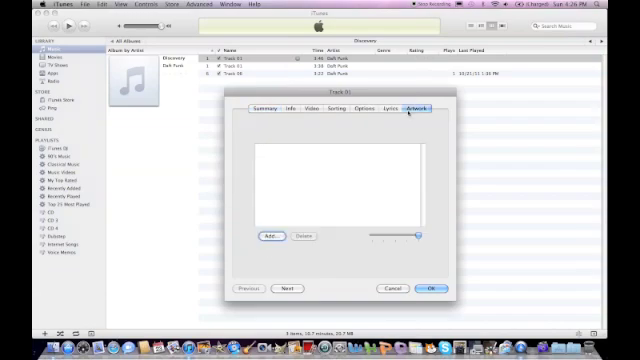
- Choose a cover image from the computer's pictures and apply it as the album artwork
left_click(244, 236)
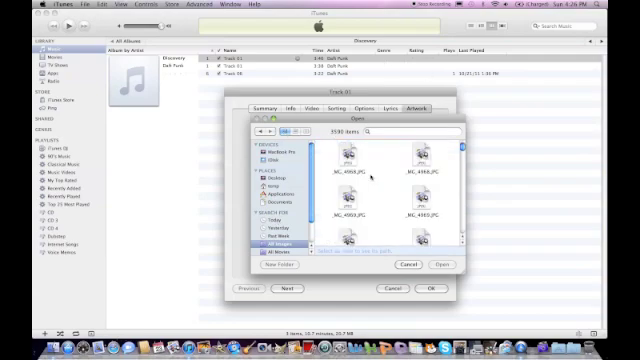
scroll("down", 3)
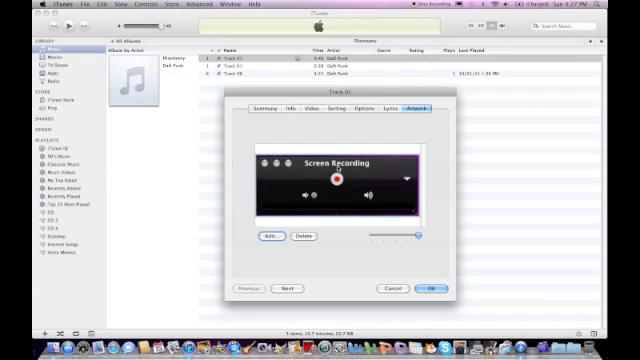
mouse_move(348, 186)
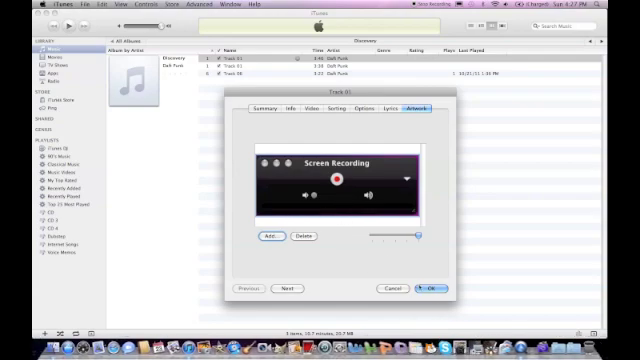
left_click(432, 286)
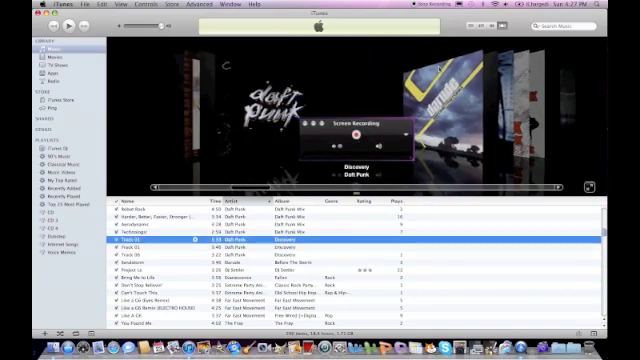
mouse_move(456, 48)
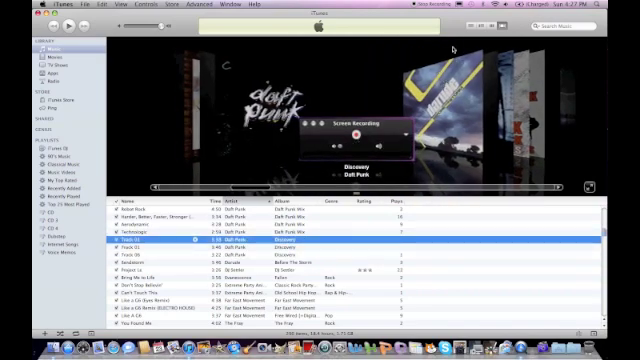